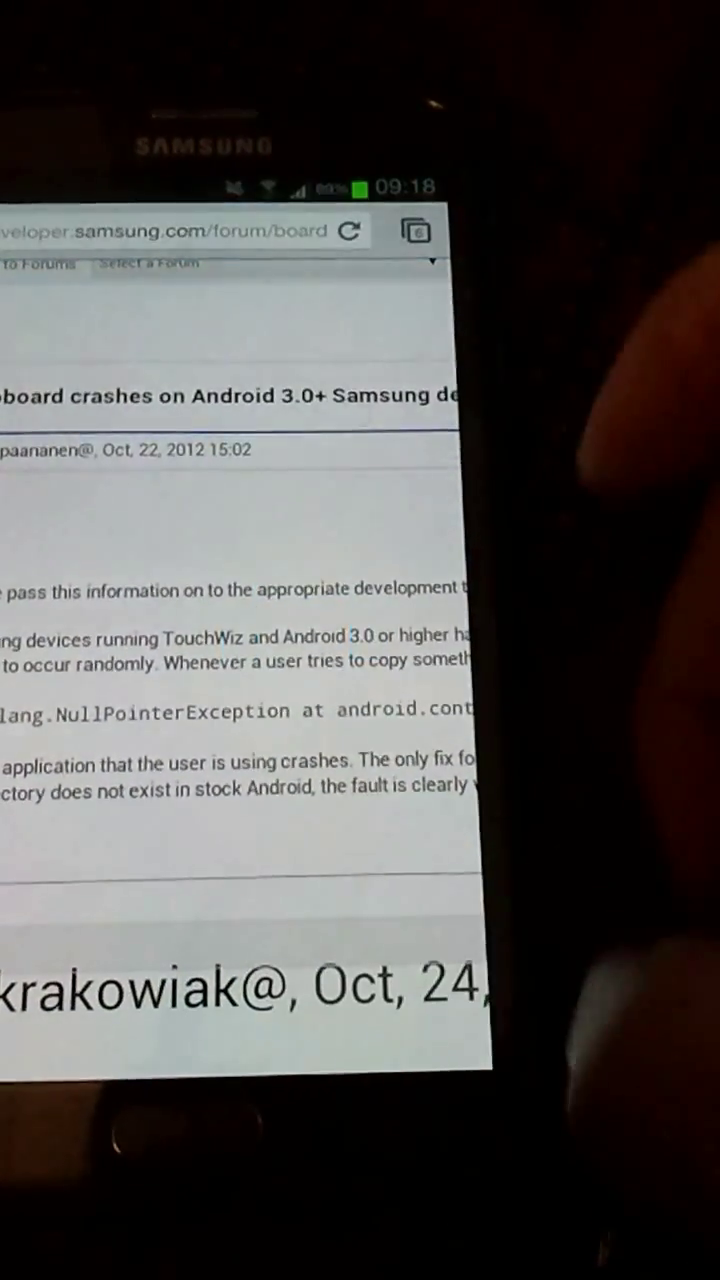
Step: Select the word 'information' in the clipboard-crash forum post to bring up the copy toolbar
{"action": "double_click", "coordinate": [234, 416]}
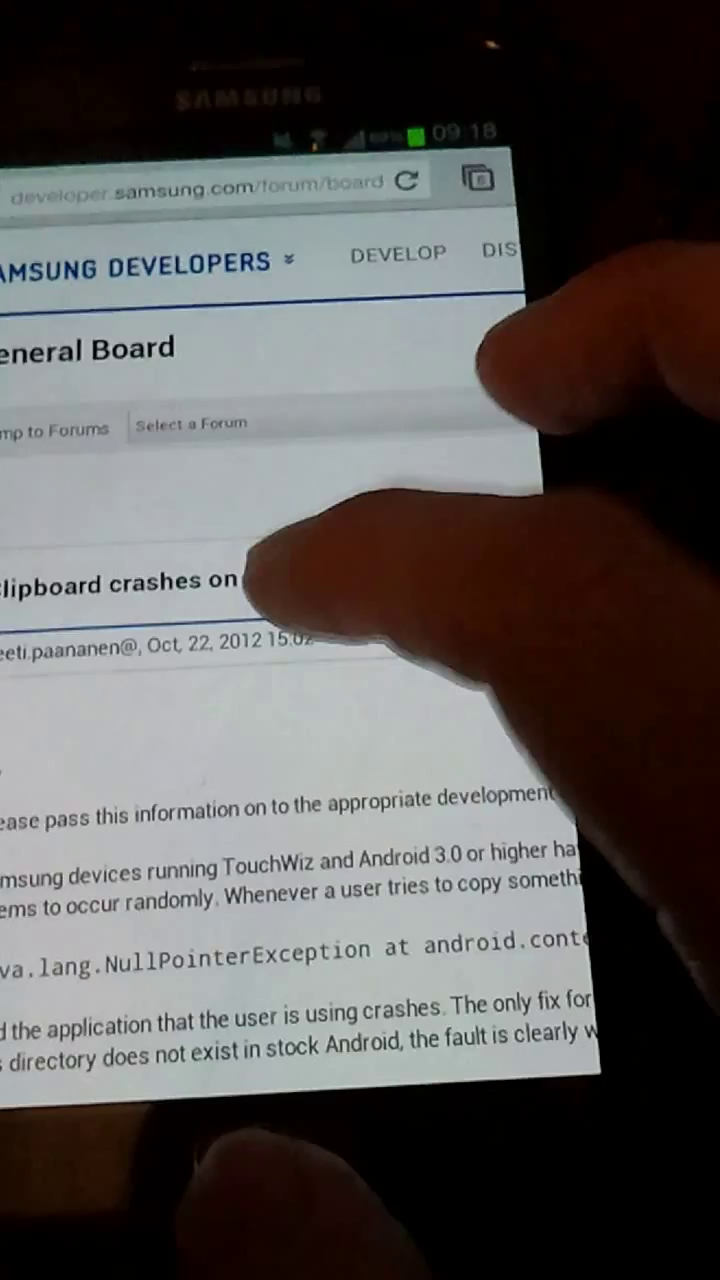
{"action": "double_click", "coordinate": [300, 562]}
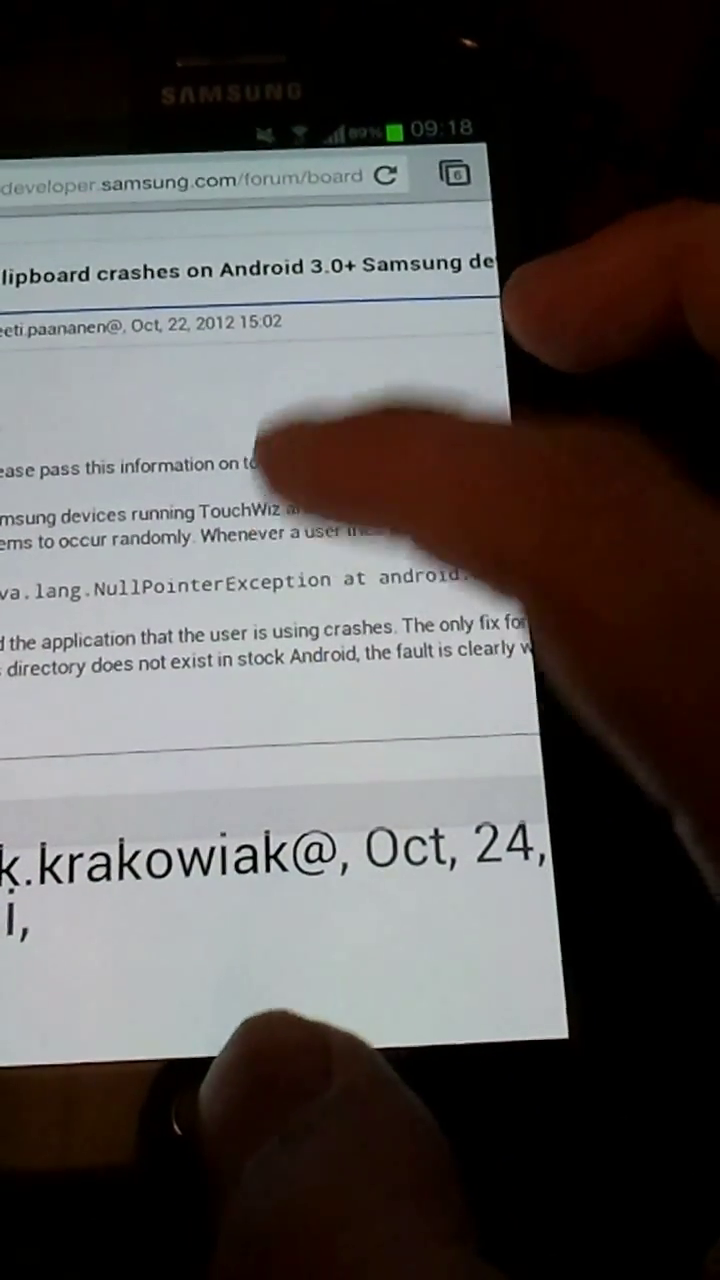
{"action": "double_click", "coordinate": [176, 486]}
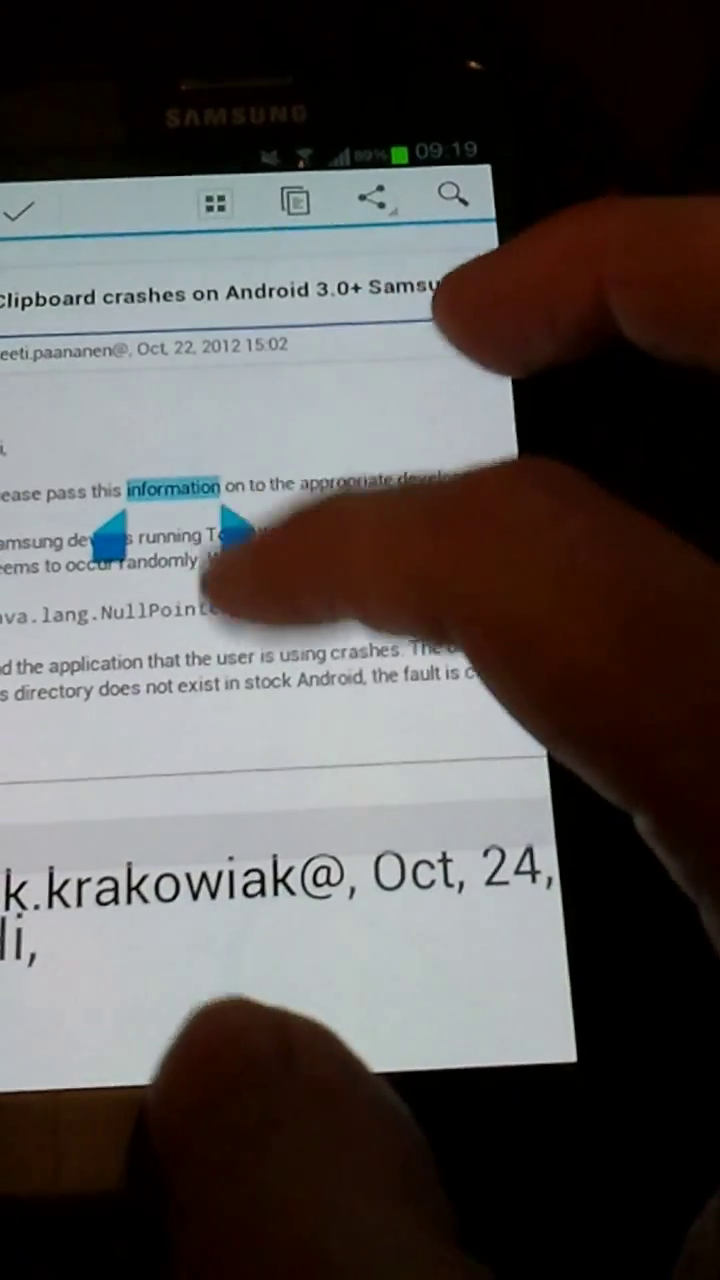